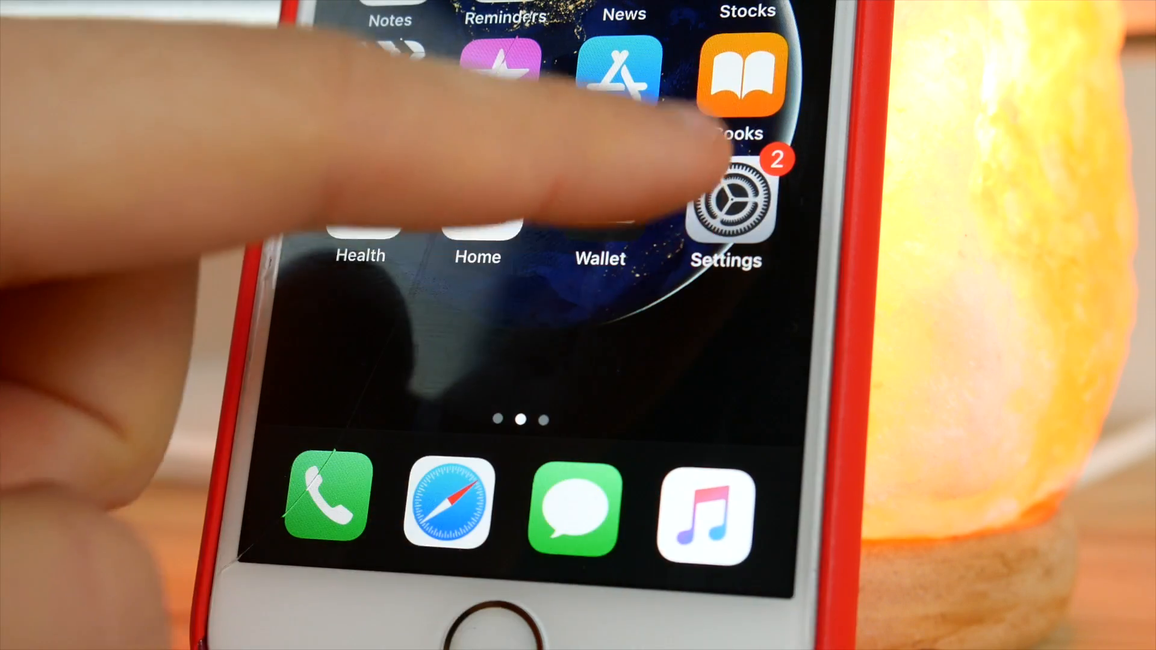
Step: Launch Settings from the home screen and scroll its dark-themed list
click(726, 206)
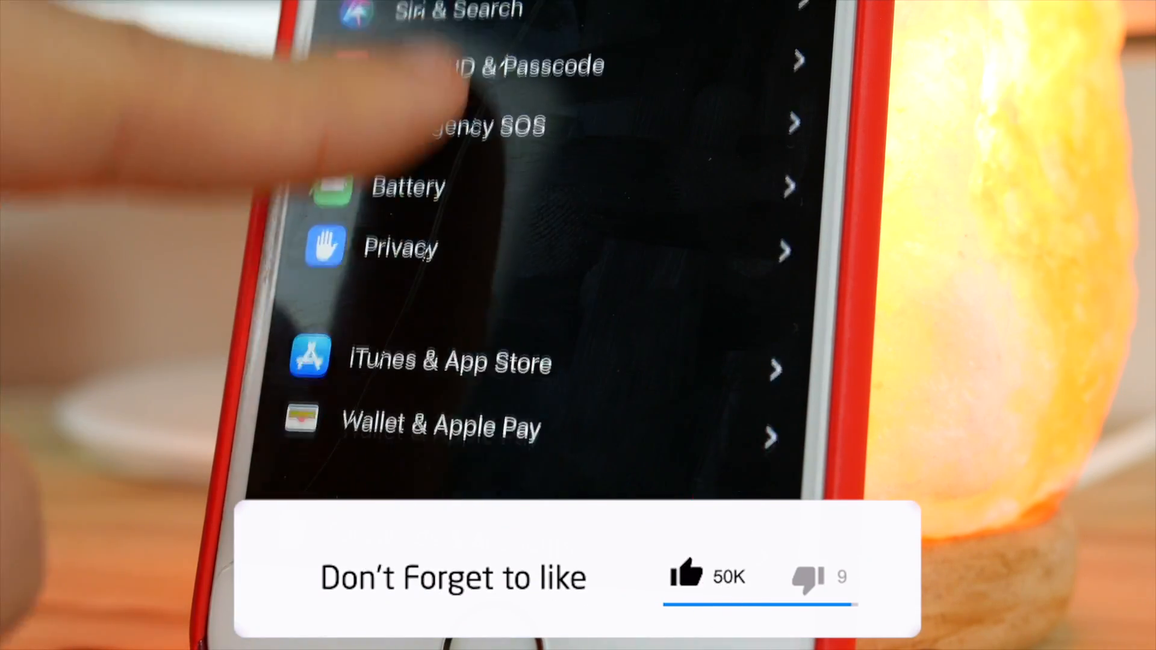
scroll(down, 3)
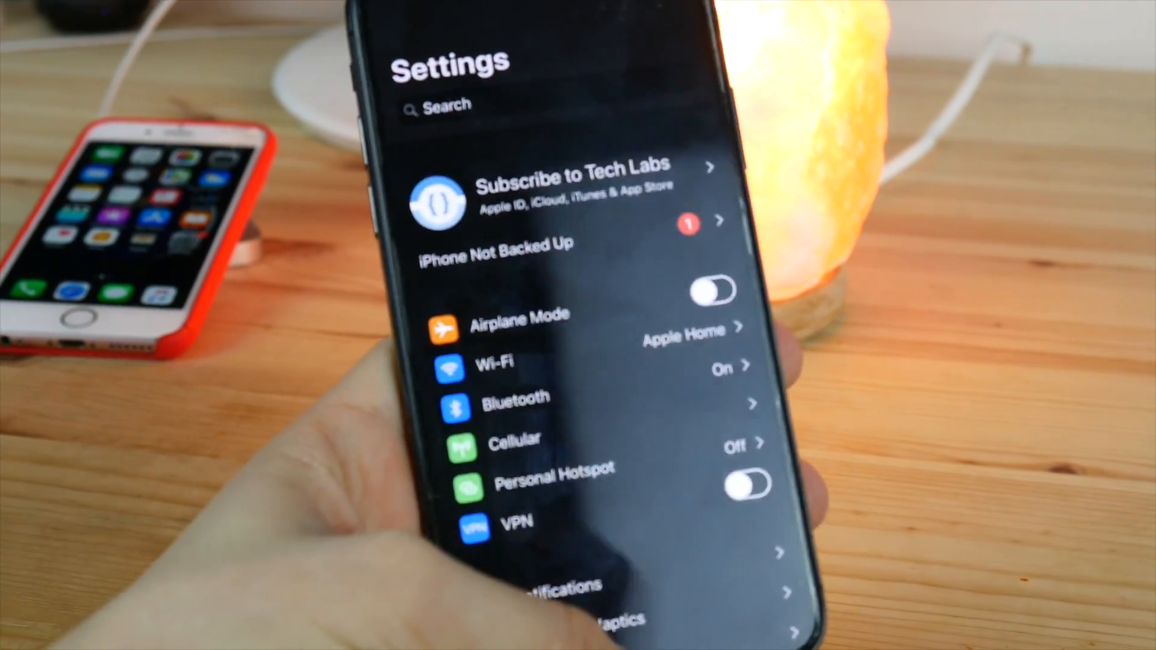
scroll(down, 3)
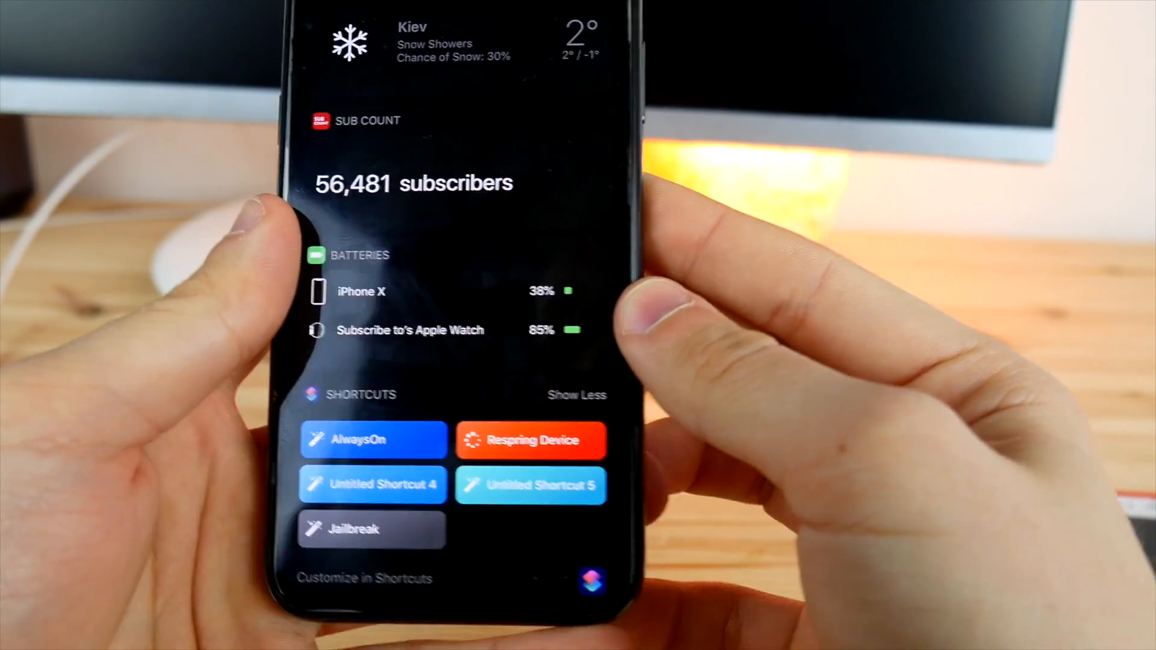
Step: Swipe through the widgets and bring up the App Store's dark Today tab
scroll(down, 3)
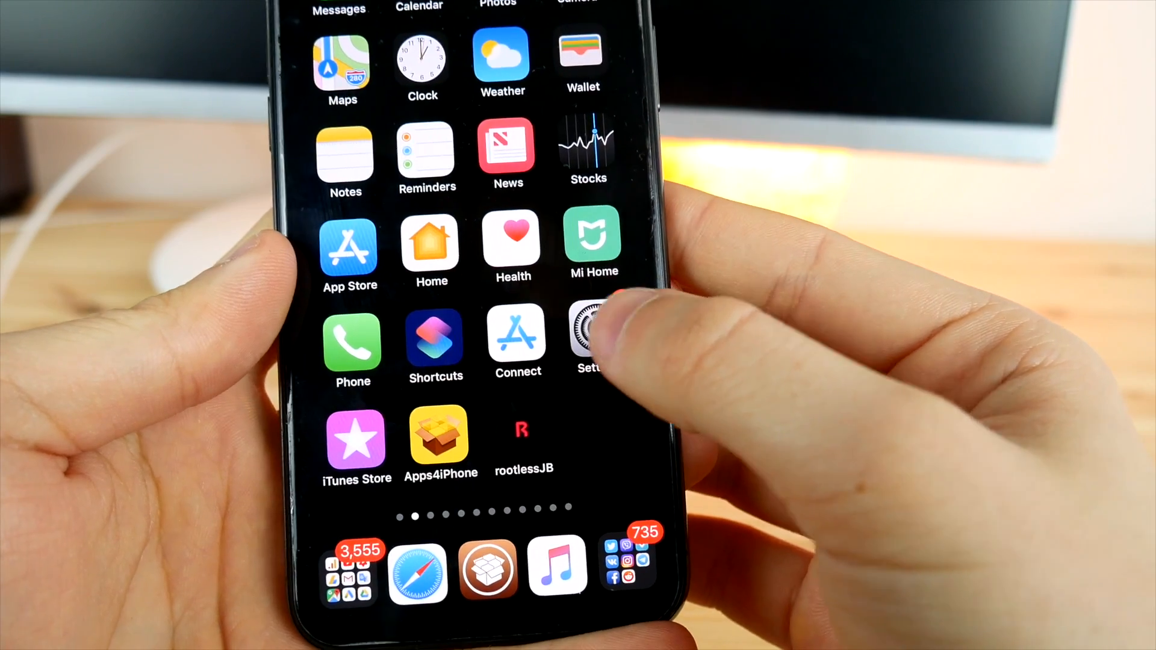
click(589, 332)
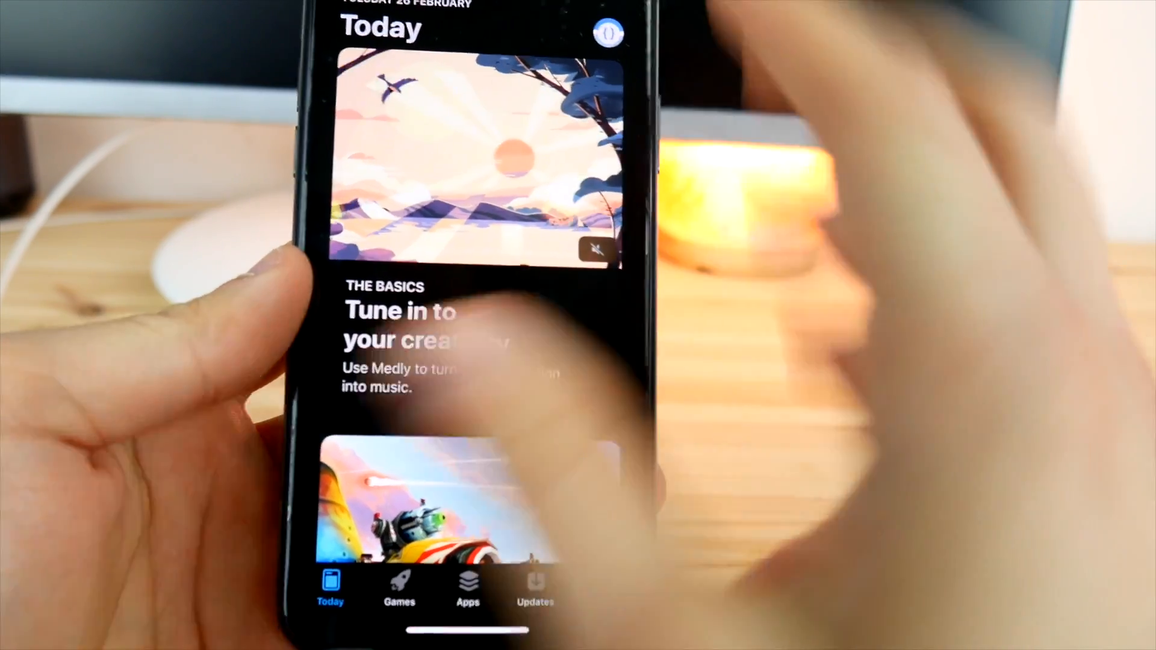
scroll(down, 3)
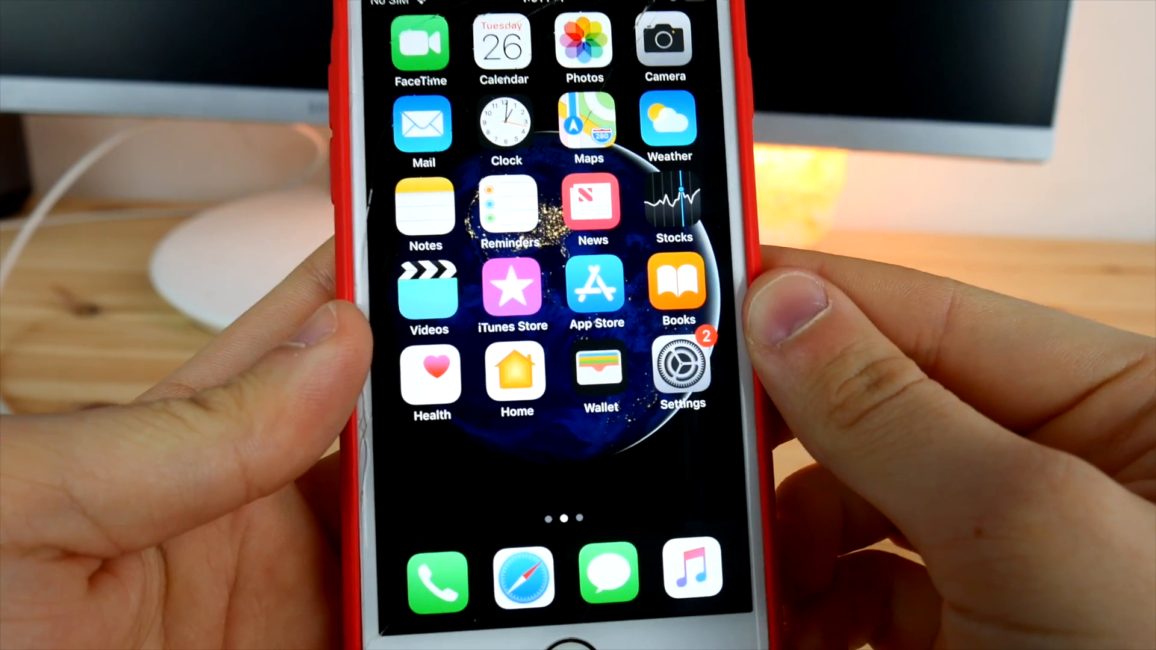
Step: In Cydia, view the Sources repository list, then switch to Search
scroll(left, 3)
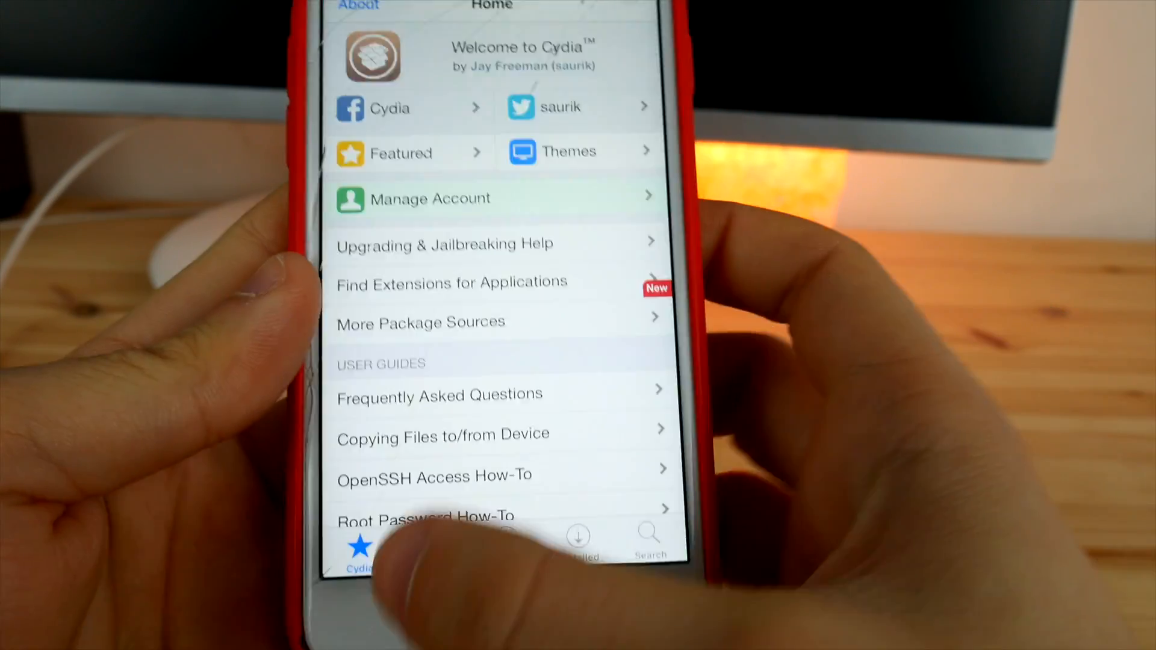
click(455, 567)
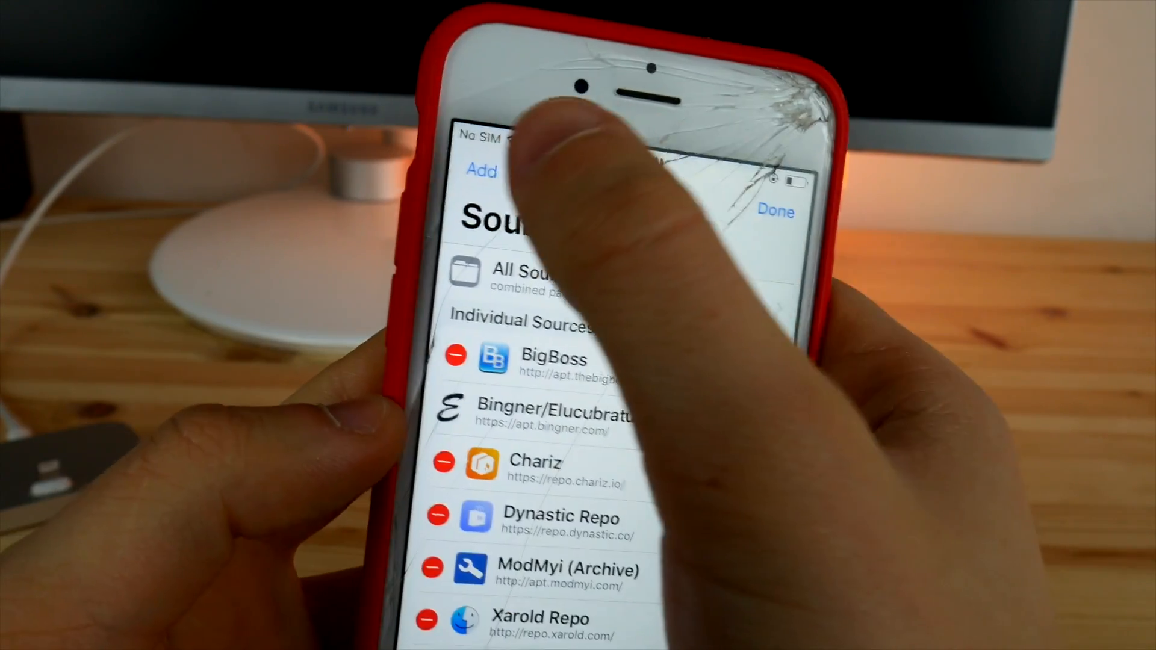
click(480, 171)
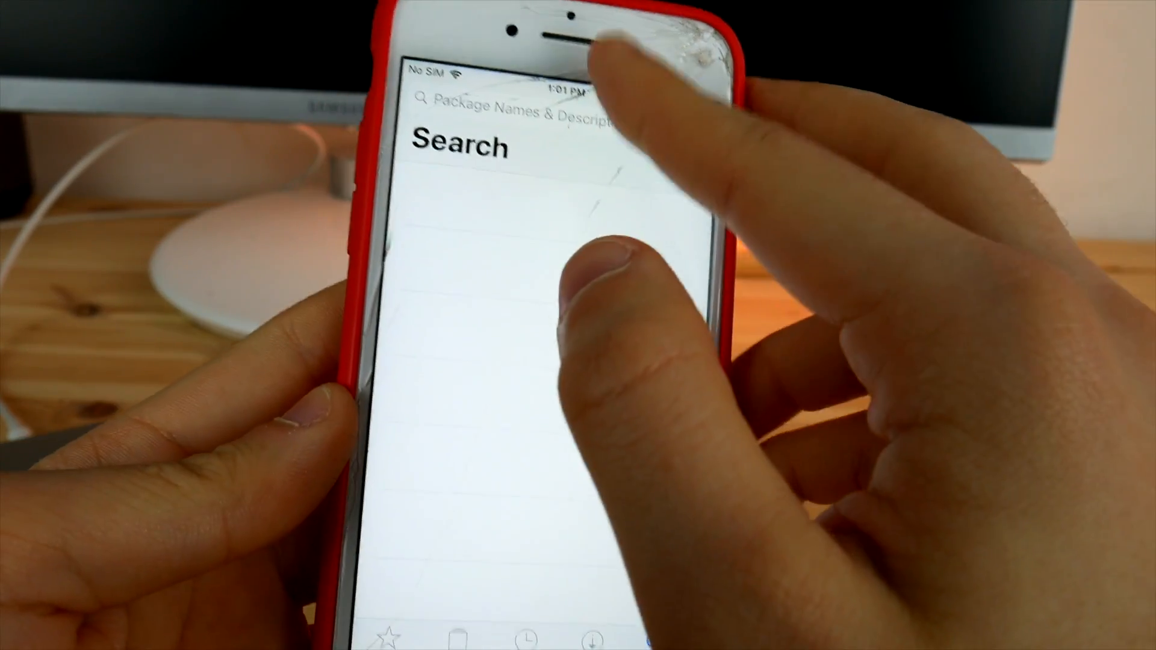
Step: Search Cydia for 'Noctis', then for 'Eclipse', finding Eclipse 12 installed
text(Nocti)
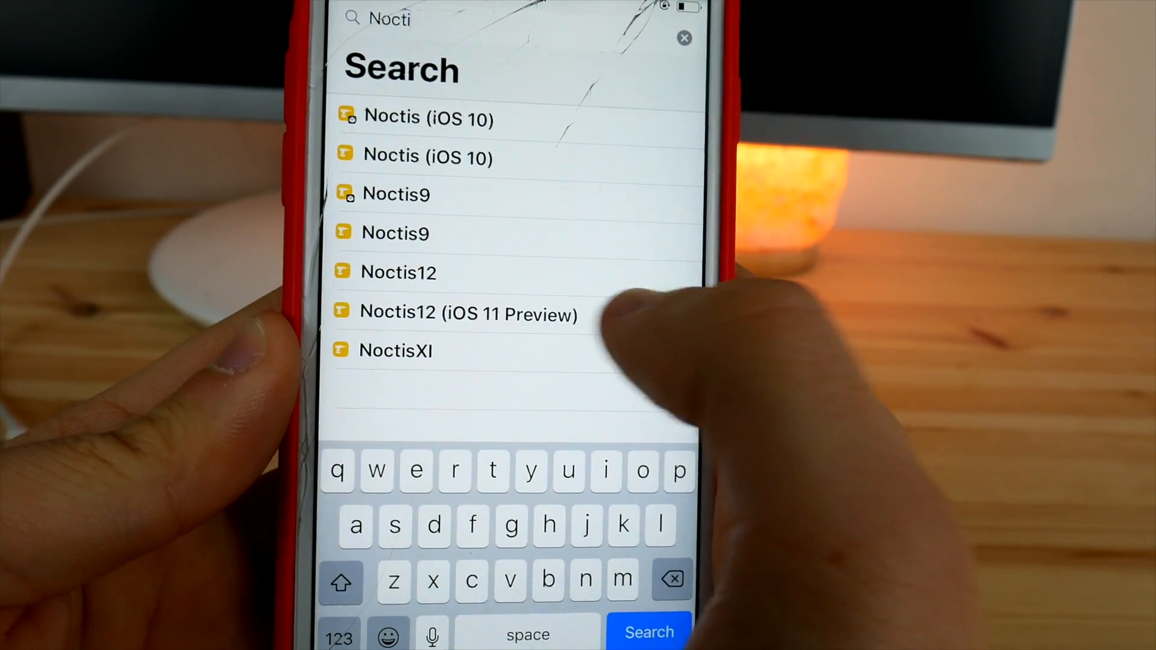
click(472, 313)
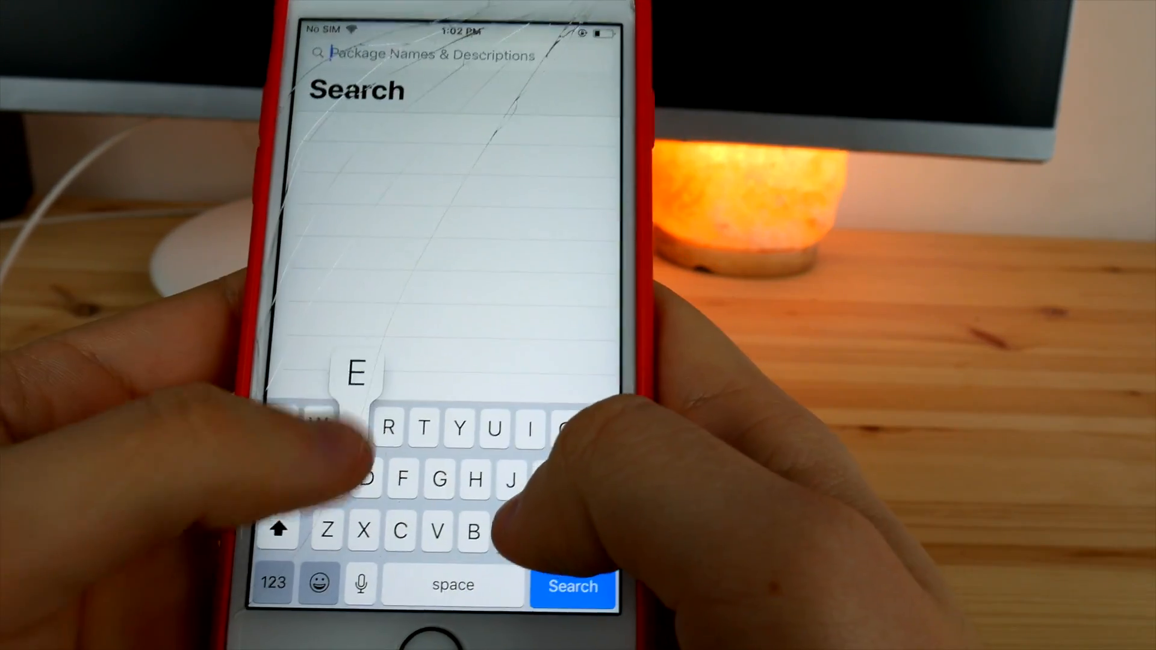
text(Eclipse)
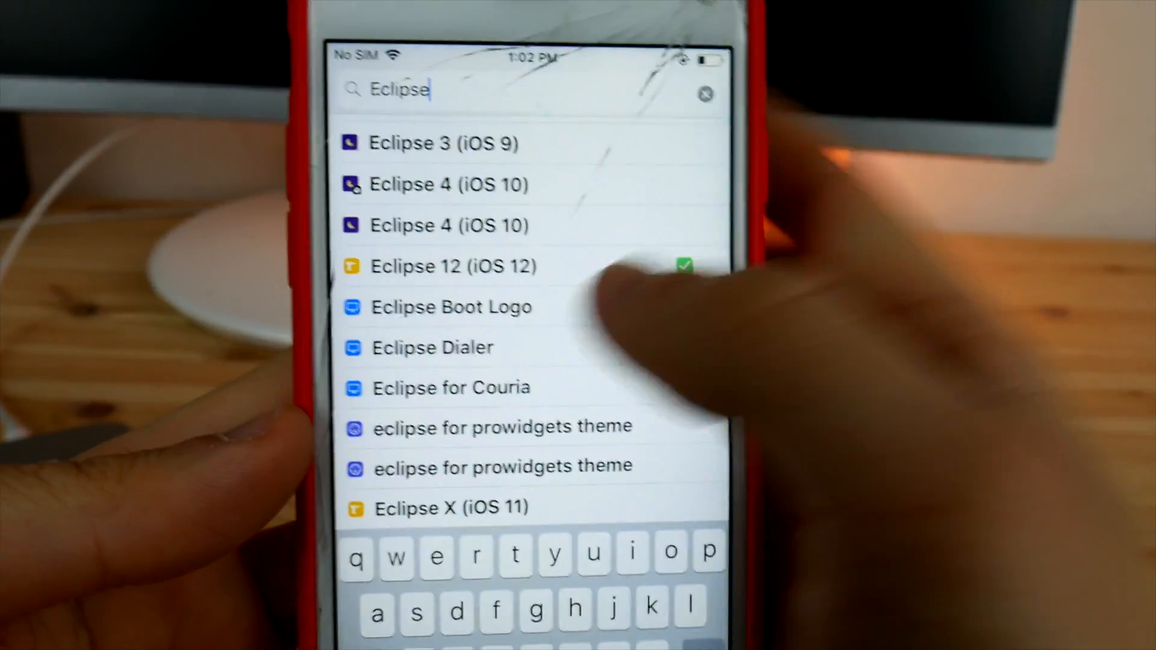
click(454, 266)
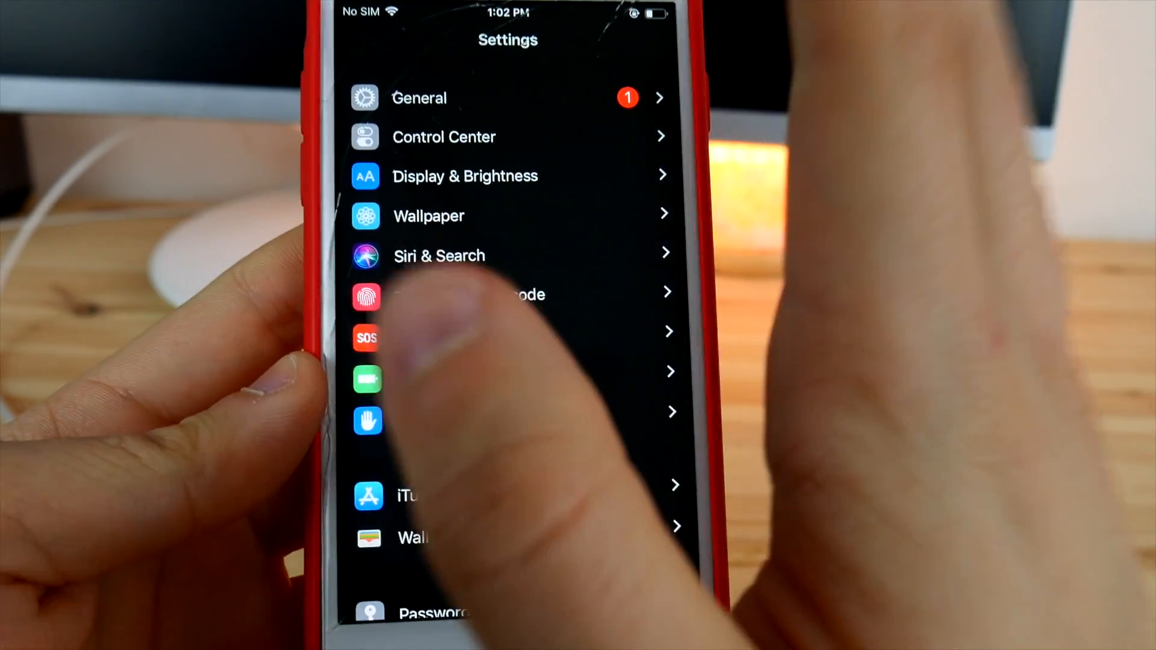
Step: Enter Eclipse Dark Mode's settings and scroll its per-app dark toggles
scroll(down, 3)
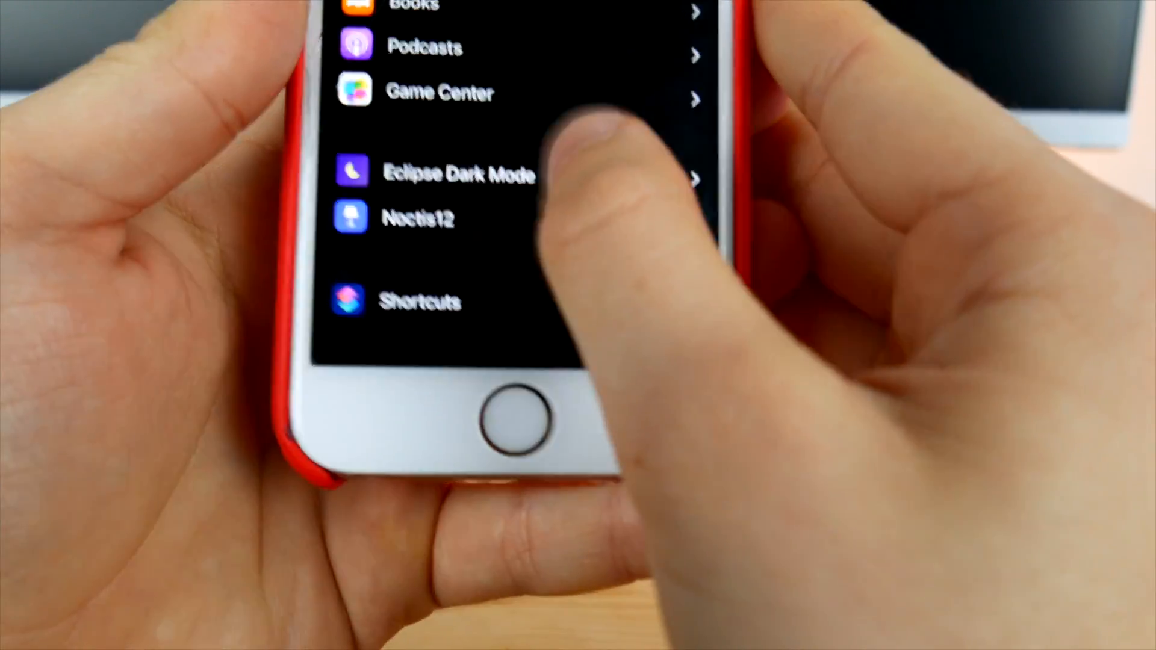
click(457, 175)
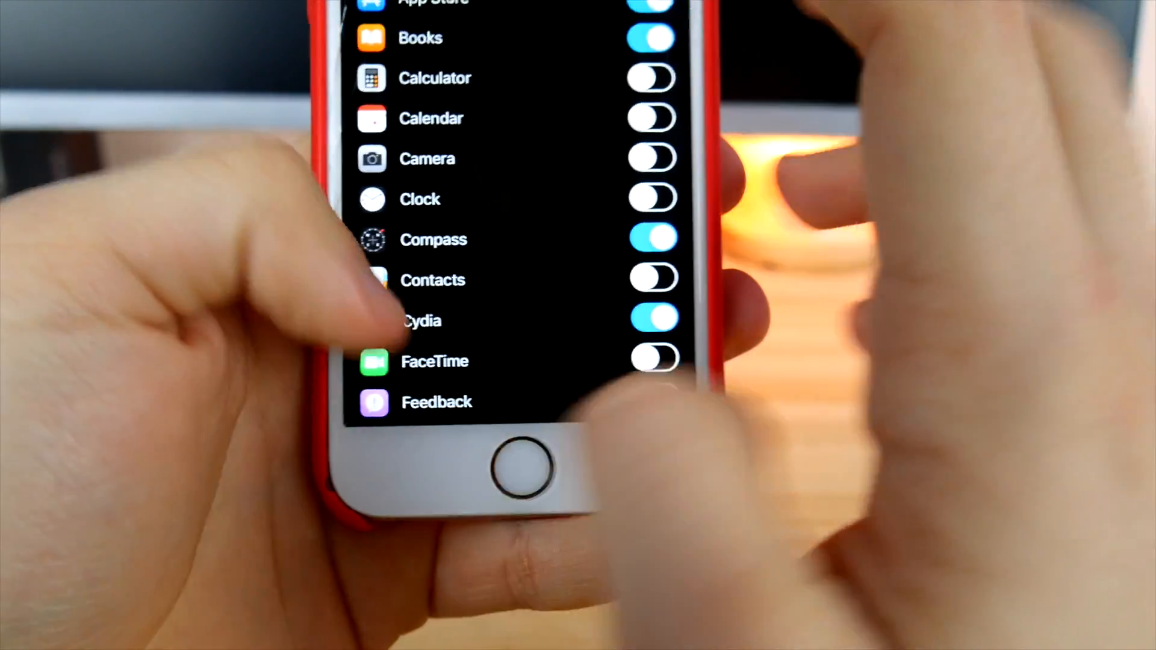
scroll(down, 3)
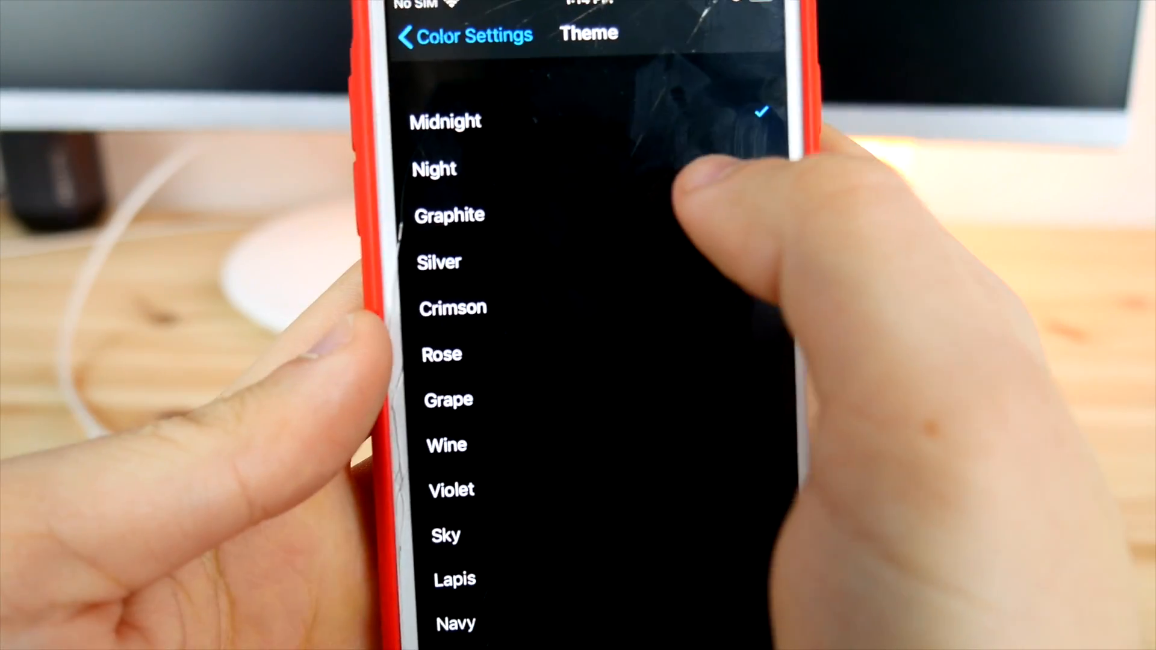
Step: Choose Midnight as Eclipse's colour theme
click(446, 122)
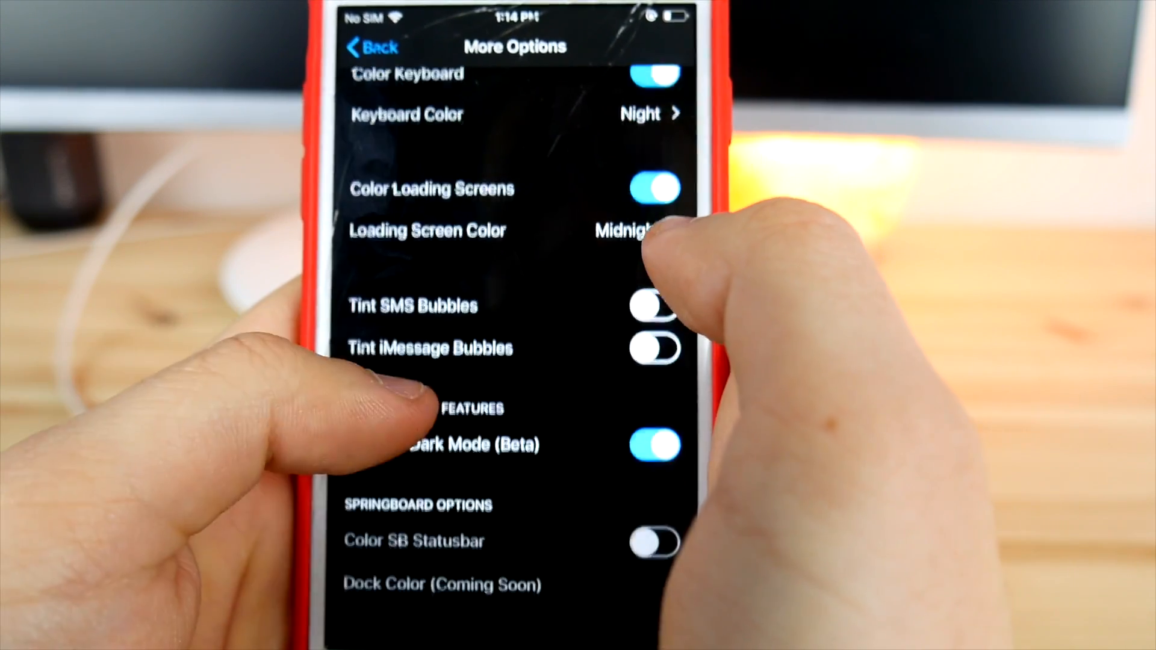
Step: Reload SpringBoard so the Eclipse Midnight theme takes effect
scroll(down, 3)
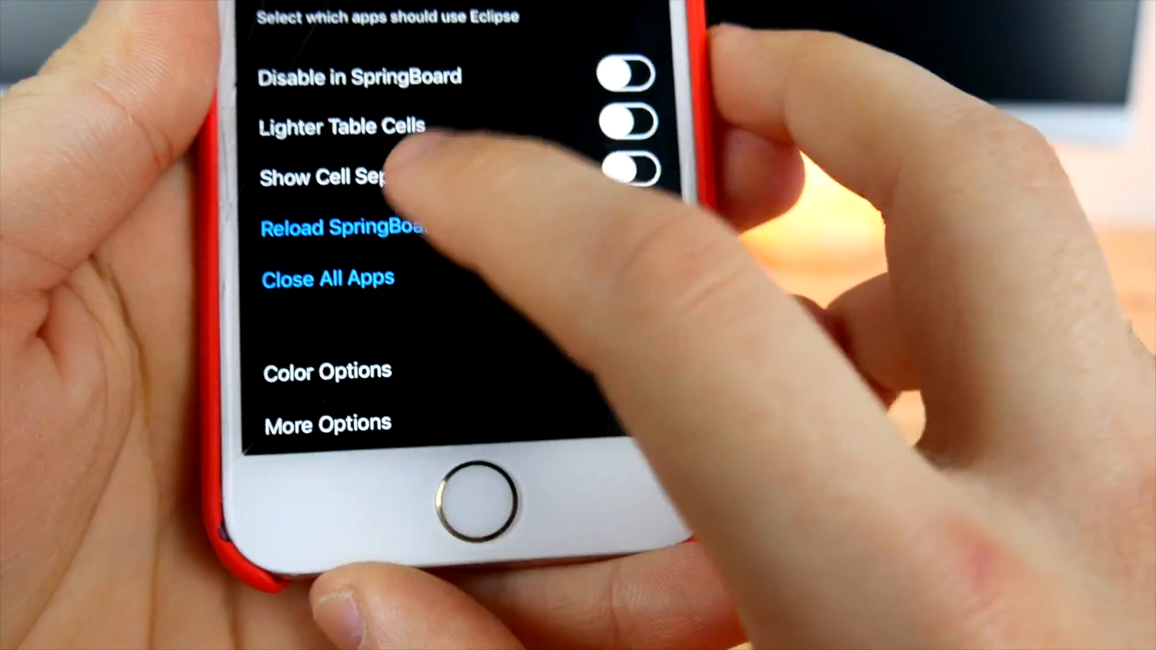
click(344, 227)
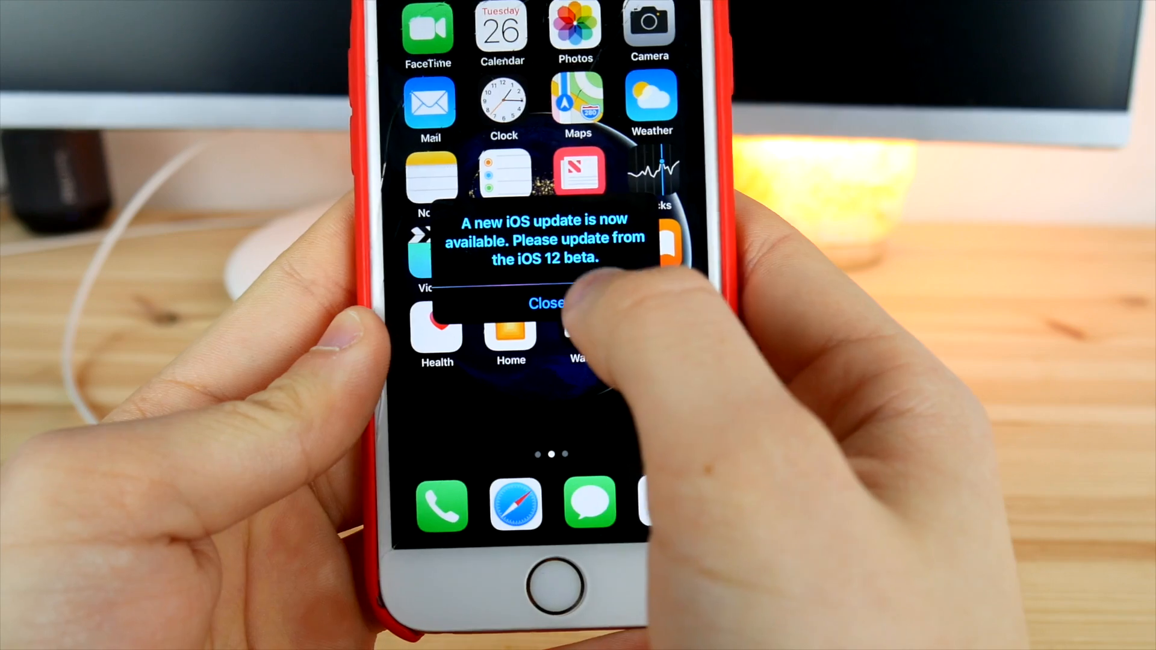
Step: Close the iOS update alert and reopen Settings in its new dark colours
click(545, 303)
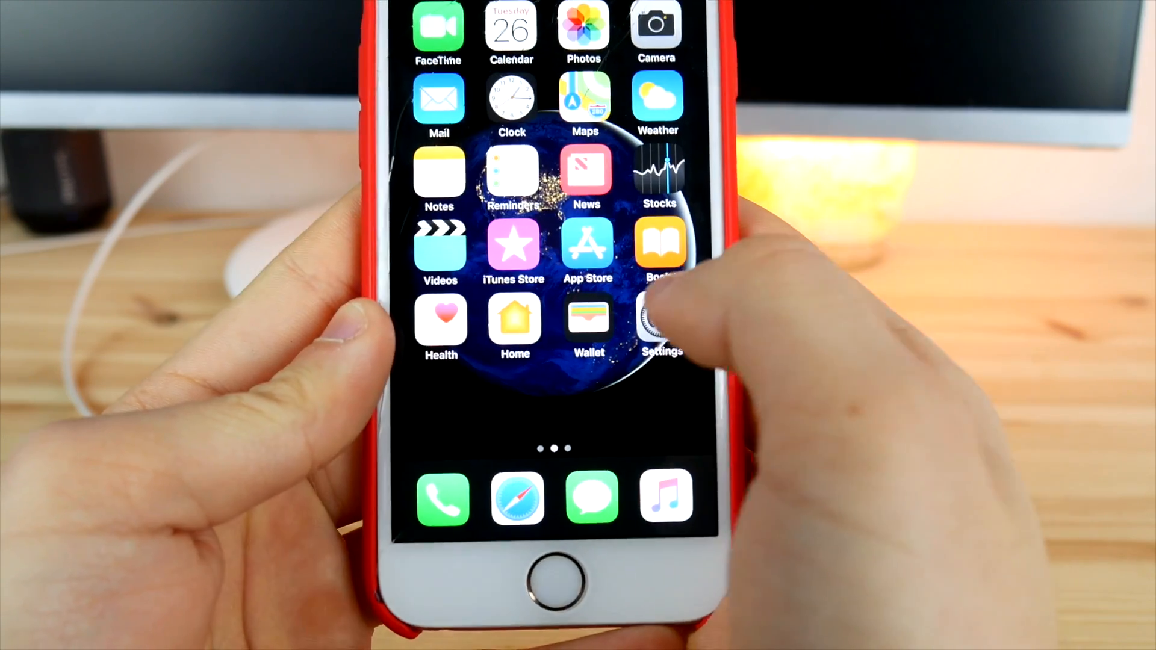
click(660, 323)
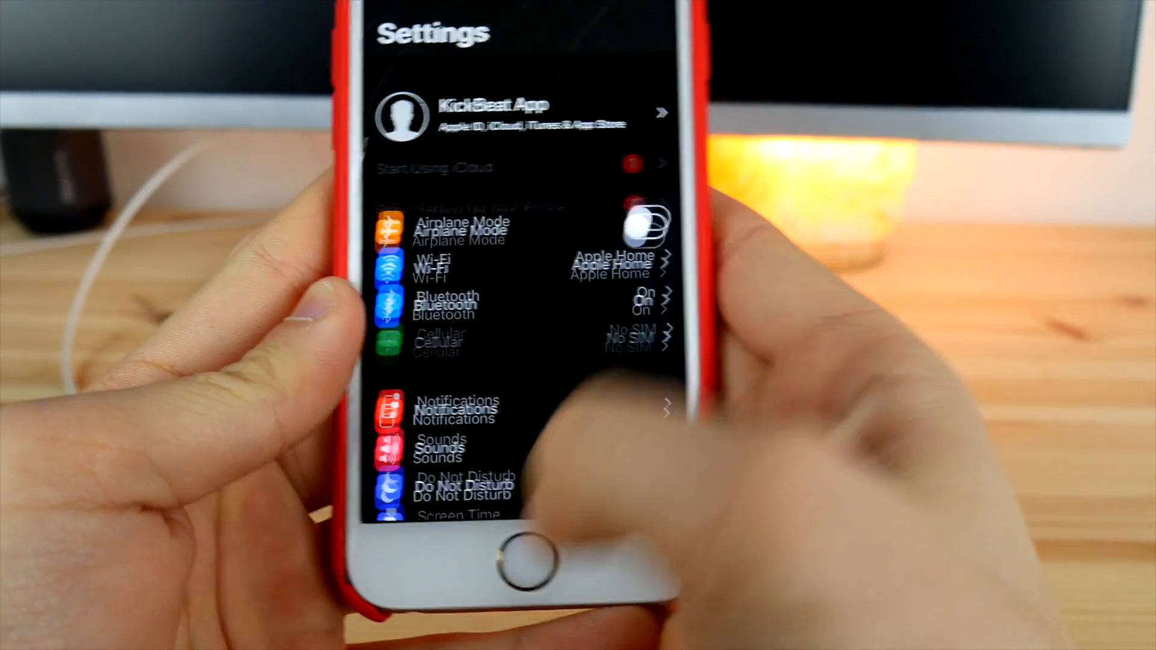